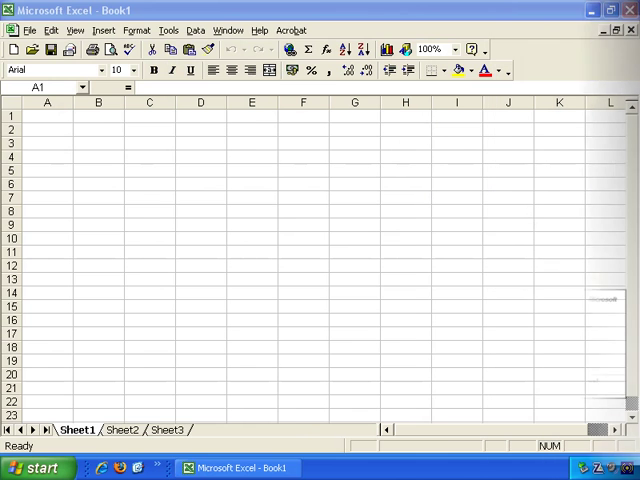
# Enter a bold Month heading in A1 with January to April listed beneath it
pyautogui.click(44, 130)
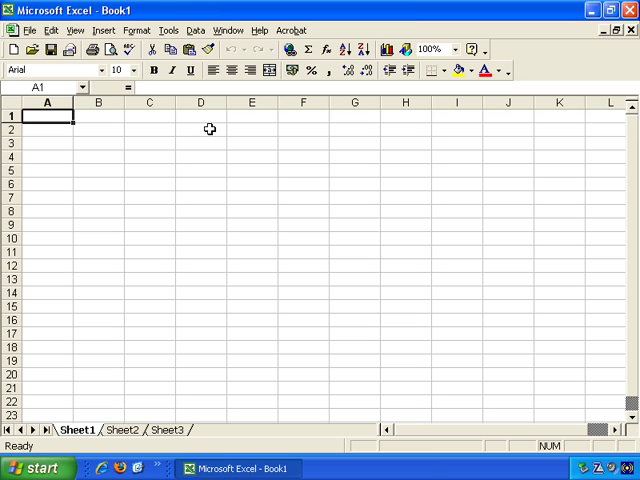
pyautogui.moveTo(88, 128)
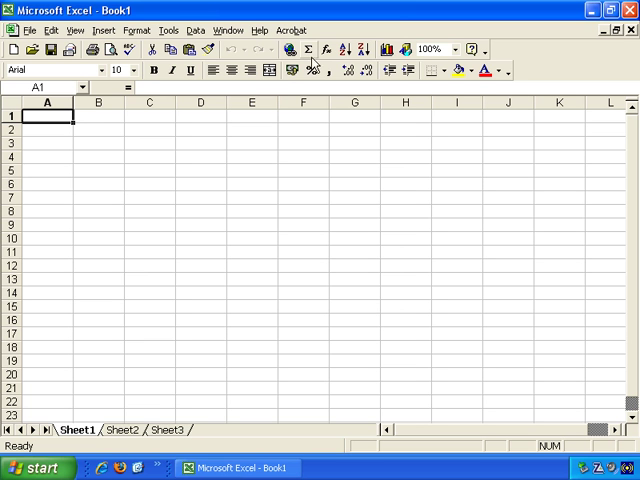
pyautogui.moveTo(308, 50)
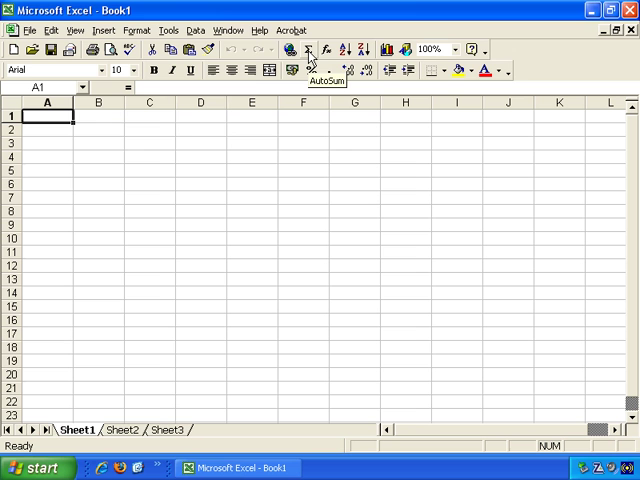
pyautogui.moveTo(312, 72)
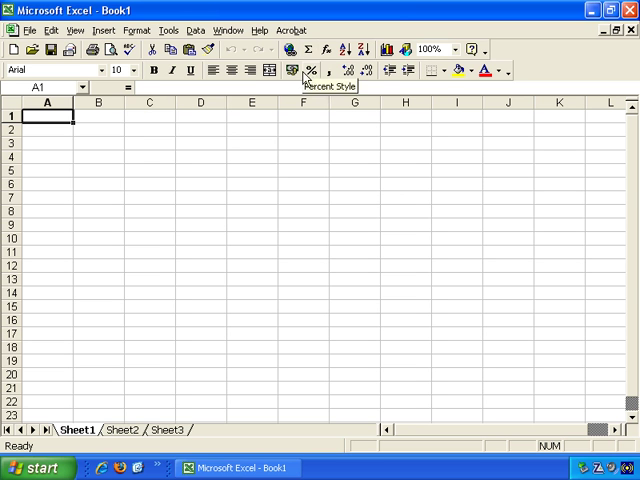
pyautogui.moveTo(176, 128)
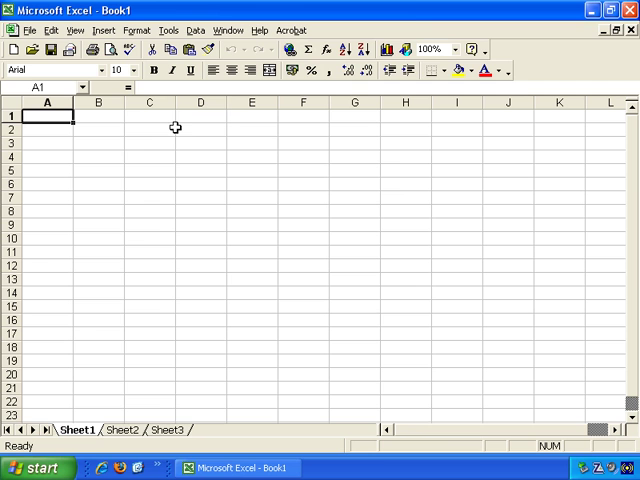
pyautogui.moveTo(178, 116)
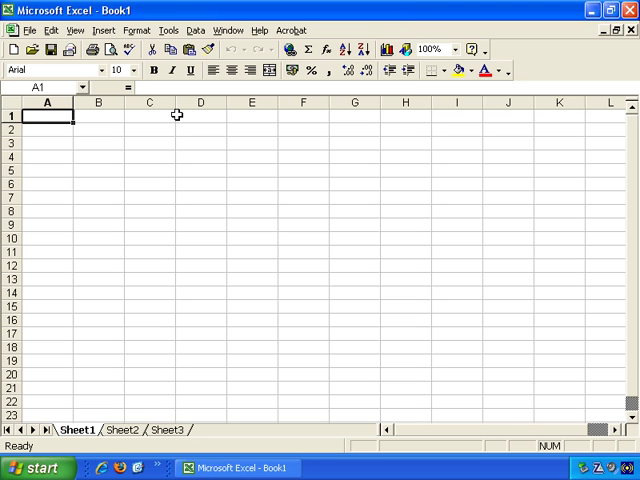
pyautogui.write('Month')
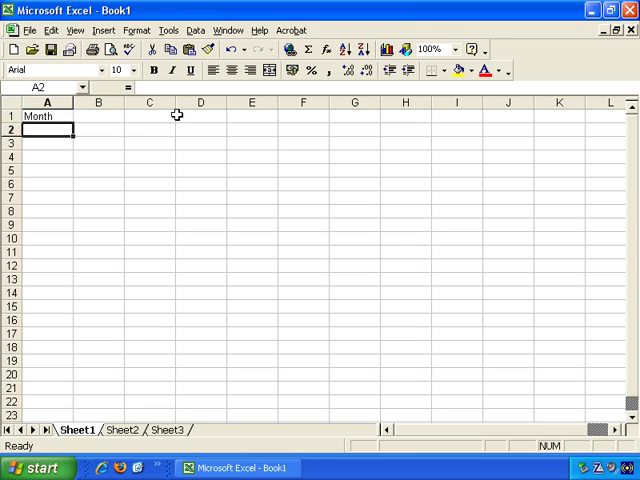
pyautogui.click(48, 128)
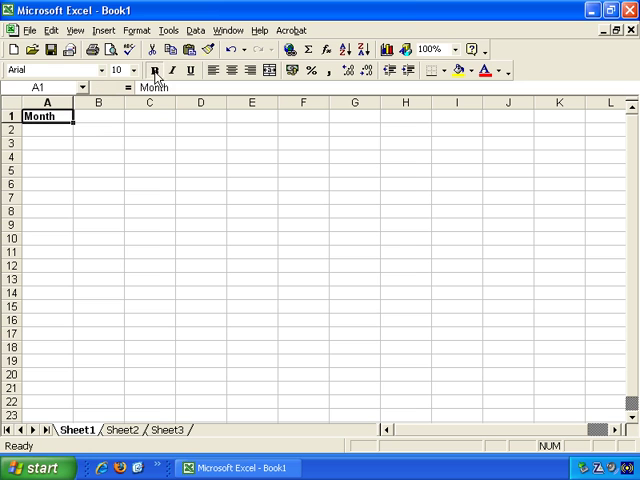
pyautogui.click(44, 128)
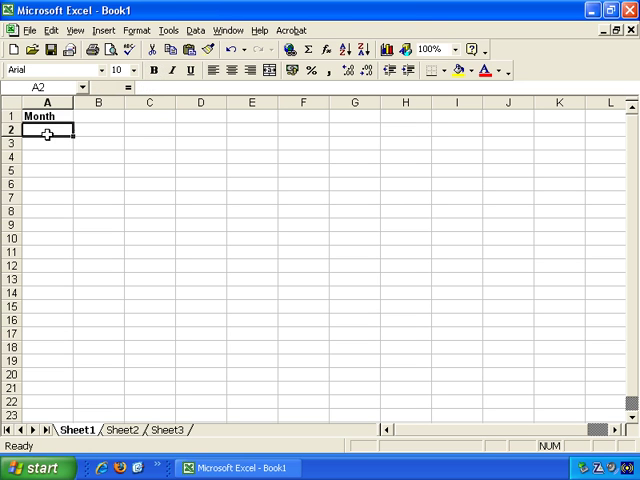
pyautogui.moveTo(132, 152)
pyautogui.write('January')
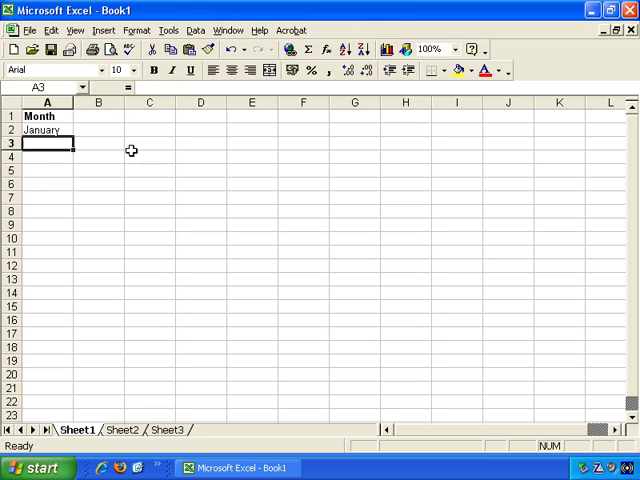
pyautogui.write('February')
pyautogui.click(48, 184)
pyautogui.write('...')
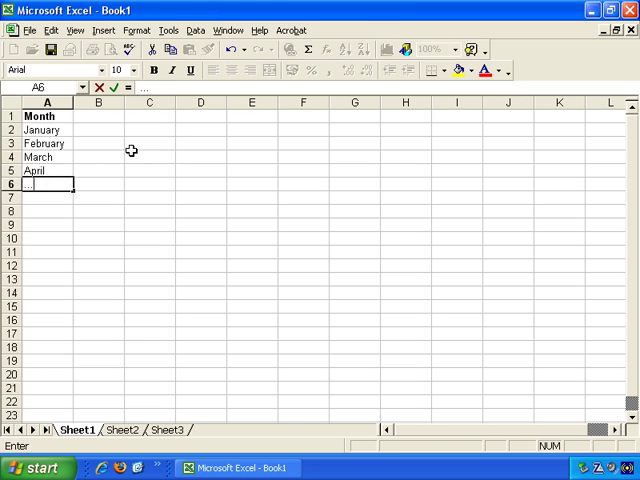
pyautogui.press('Enter')
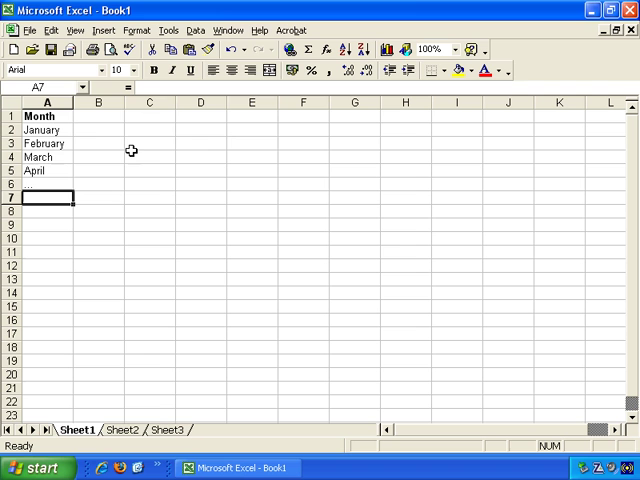
pyautogui.click(100, 128)
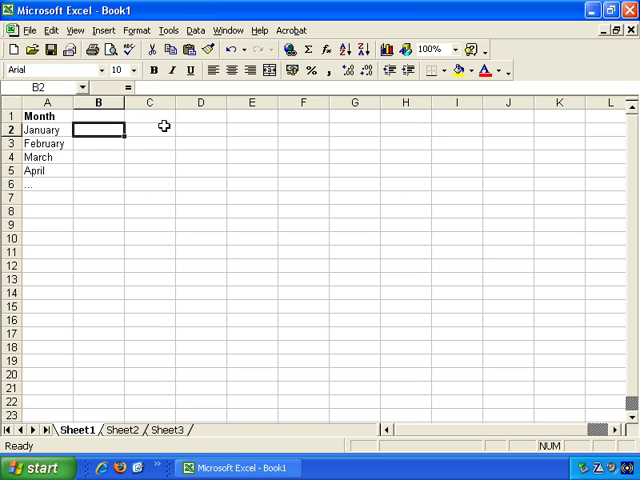
pyautogui.moveTo(160, 136)
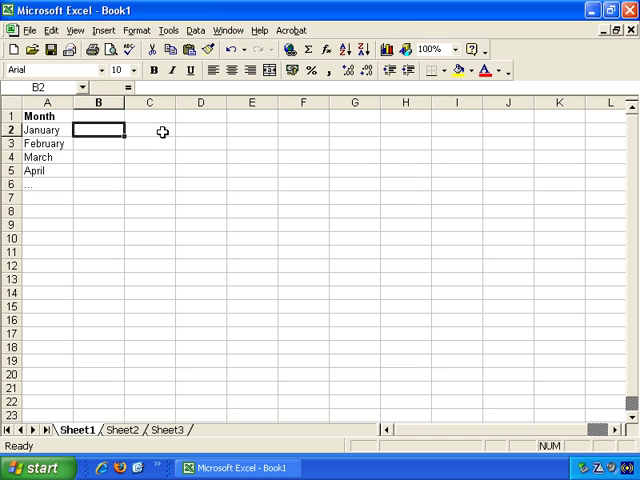
# Add a bold Income heading in B1 and set January's figure to 1200 after first entering 1500
pyautogui.click(108, 116)
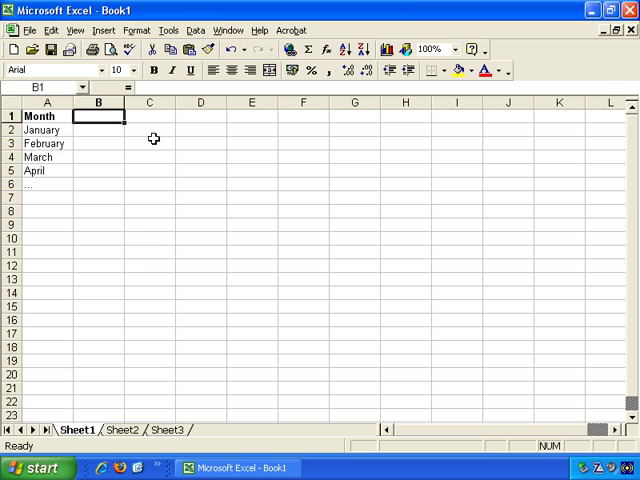
pyautogui.write('Incom')
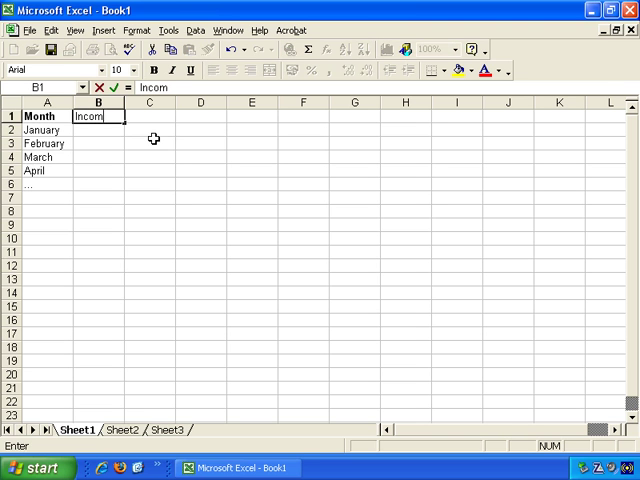
pyautogui.press('Enter')
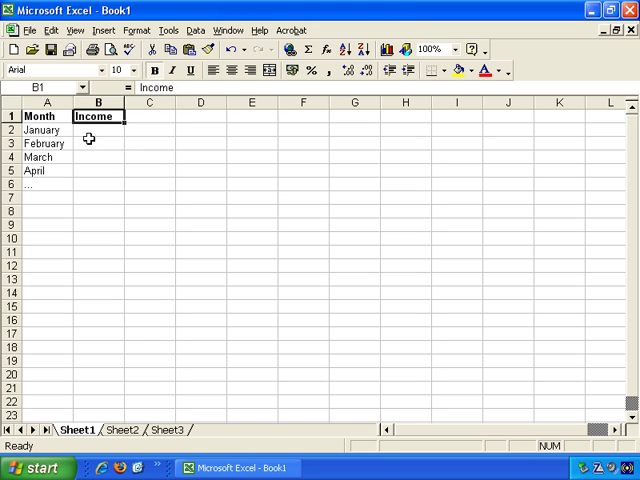
pyautogui.write('1500')
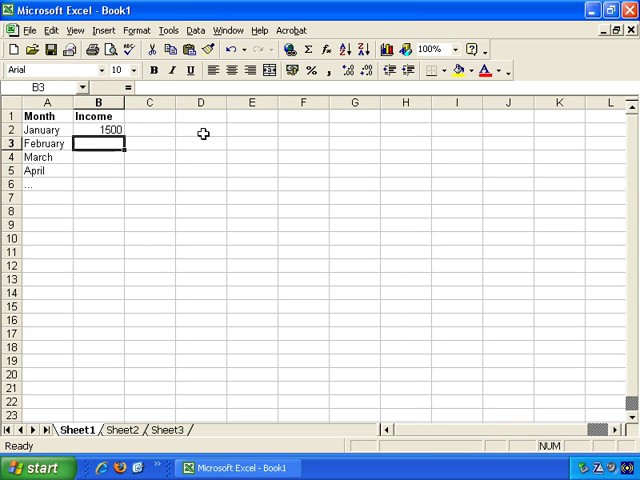
pyautogui.click(96, 130)
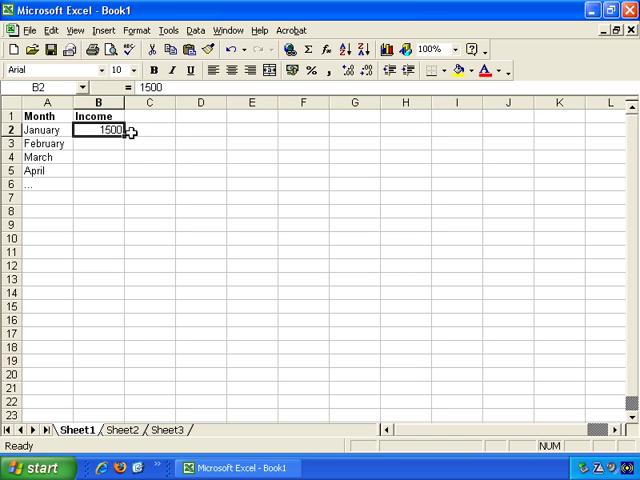
pyautogui.doubleClick(110, 130)
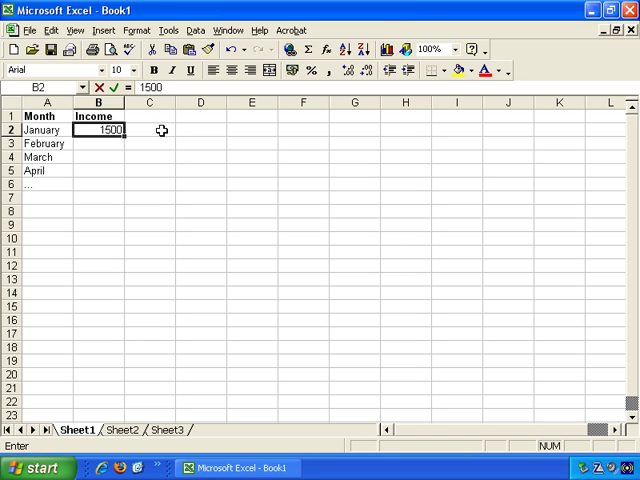
pyautogui.write('1200')
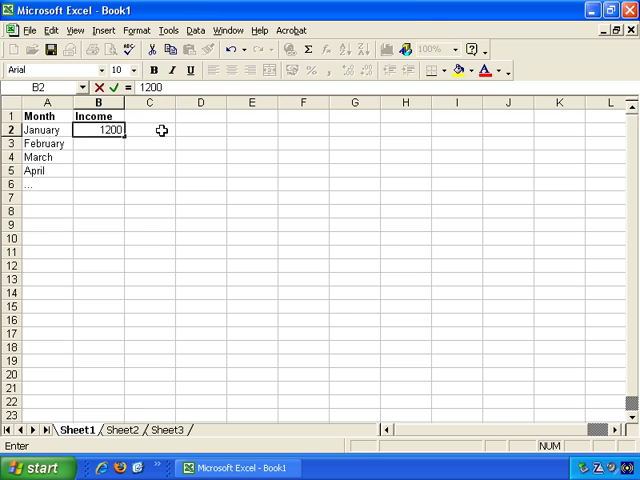
pyautogui.press('Enter')
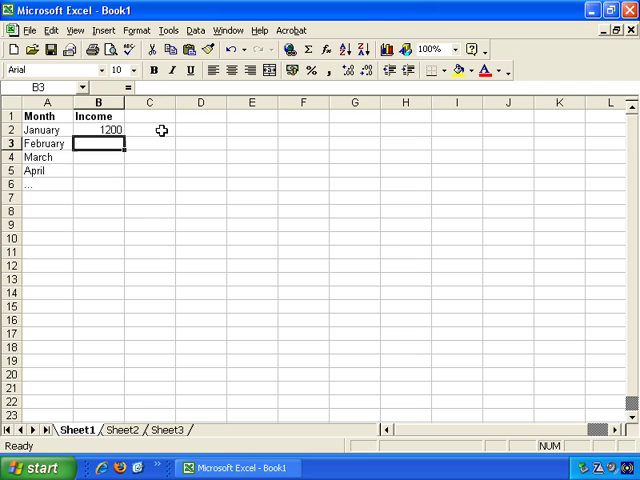
# Enter the remaining income figures 1800, 1900 and 1100 for February to April
pyautogui.write('1800')
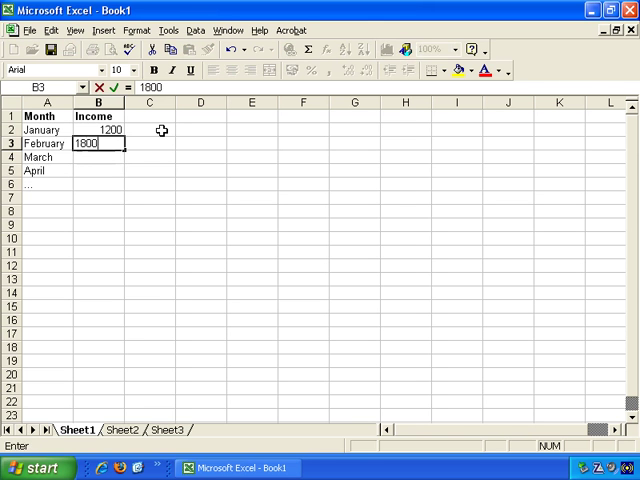
pyautogui.write('1900')
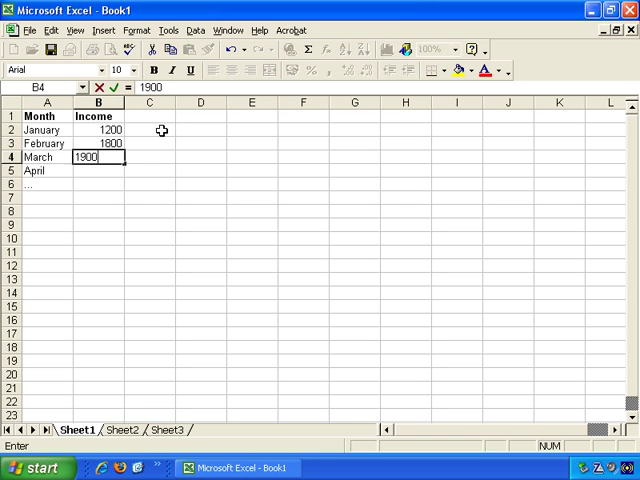
pyautogui.write('1100')
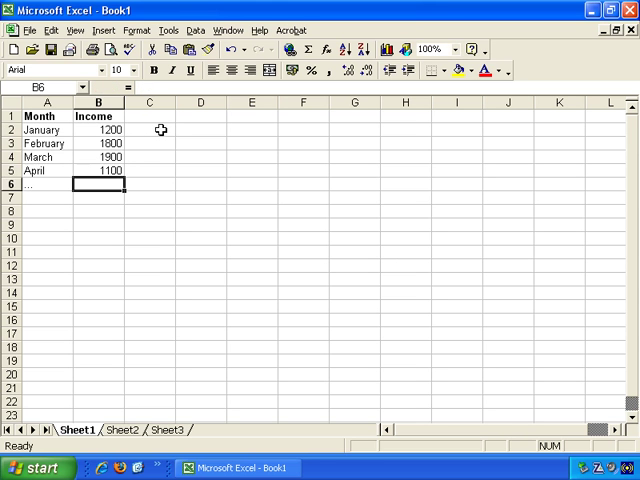
pyautogui.click(150, 128)
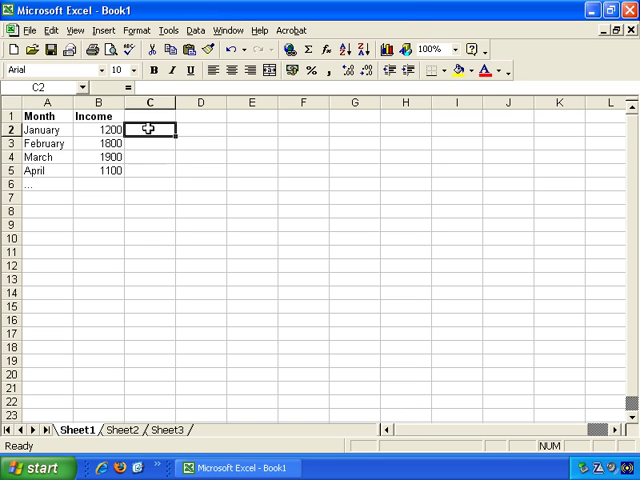
pyautogui.moveTo(104, 188)
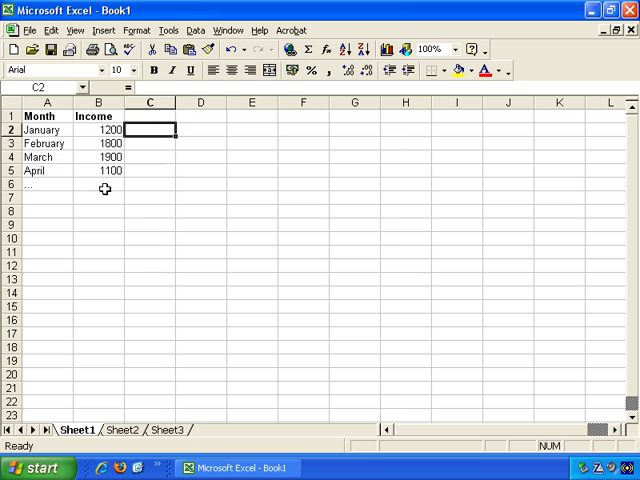
pyautogui.click(104, 184)
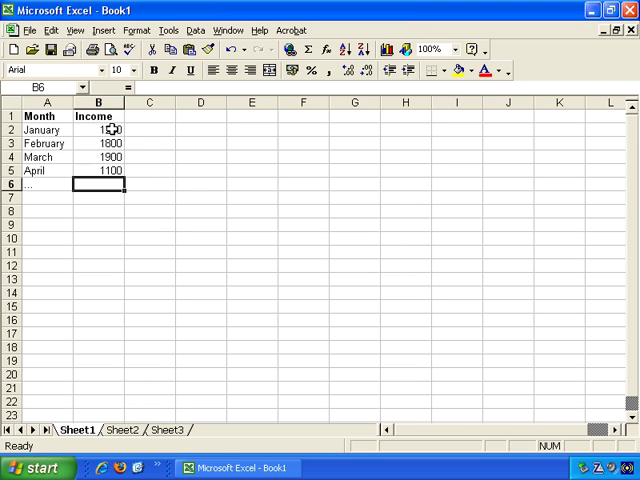
pyautogui.moveTo(204, 194)
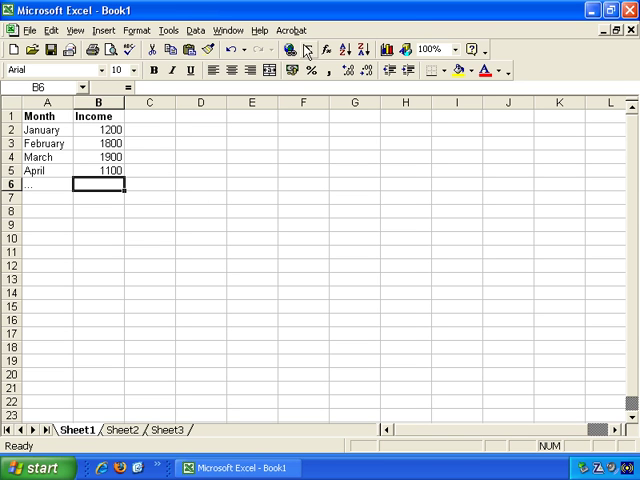
pyautogui.moveTo(310, 52)
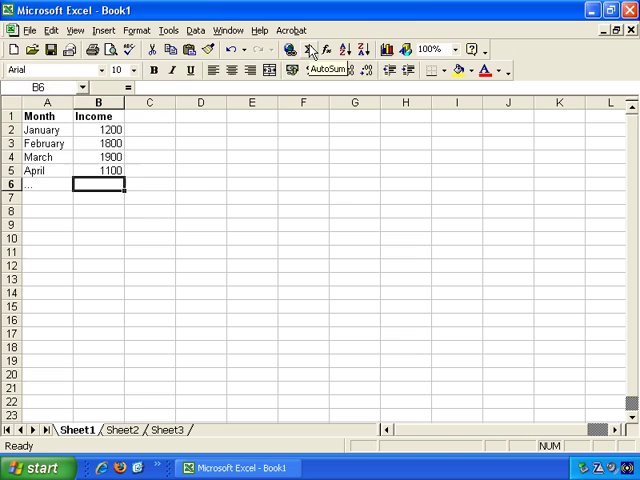
# AutoSum the four income figures into B6 as =SUM(B2:B5), giving 6000
pyautogui.click(312, 50)
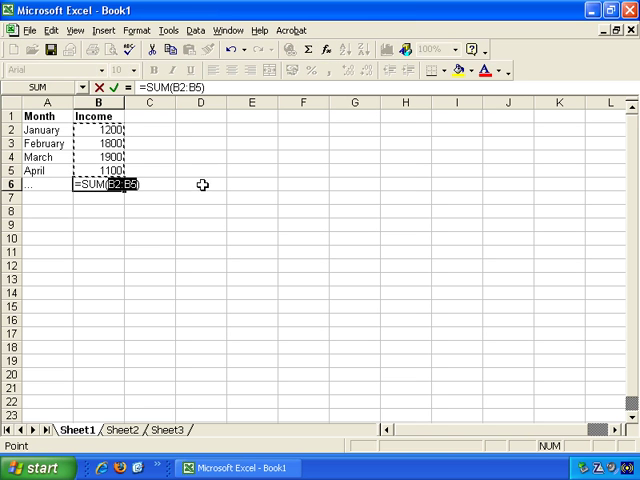
pyautogui.moveTo(204, 176)
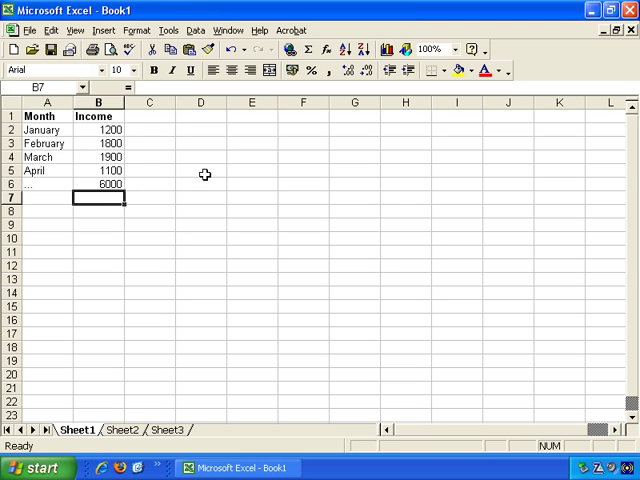
pyautogui.moveTo(84, 144)
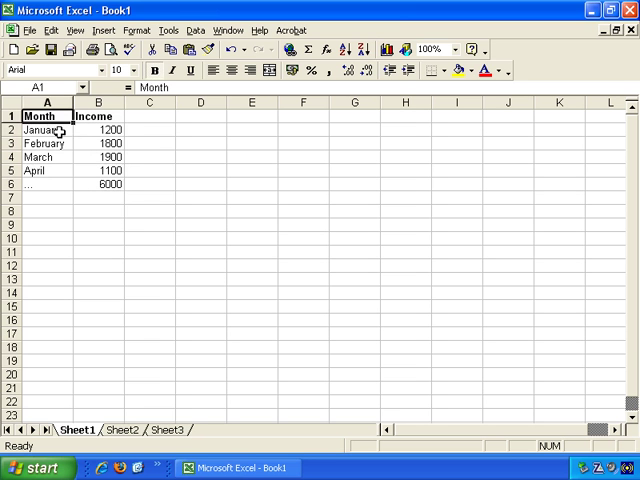
pyautogui.click(100, 184)
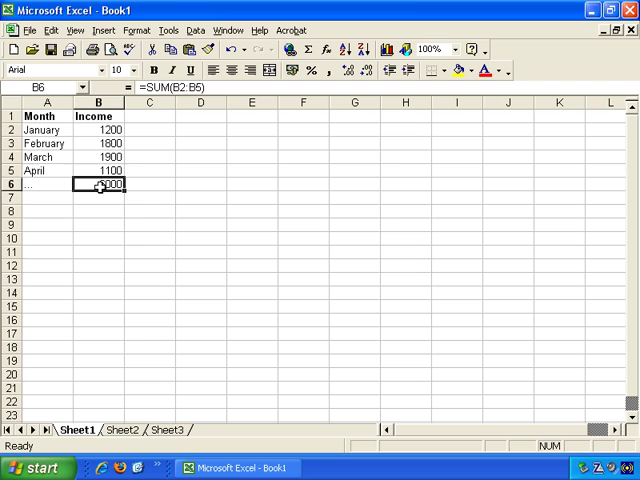
# Change February's income from 1800 to 3000 so the total becomes 7200
pyautogui.click(98, 156)
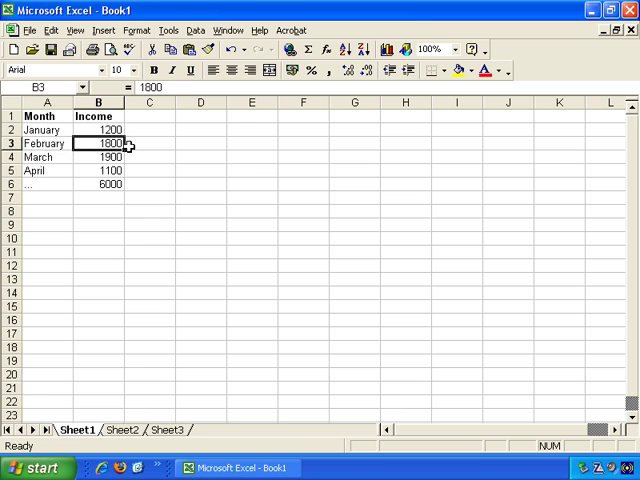
pyautogui.moveTo(158, 144)
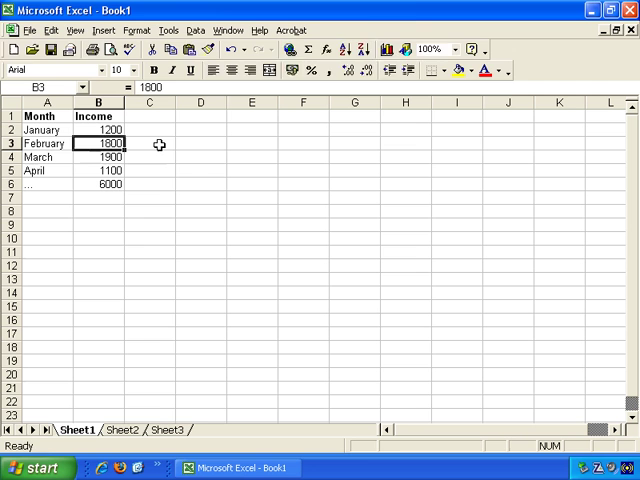
pyautogui.write('3000')
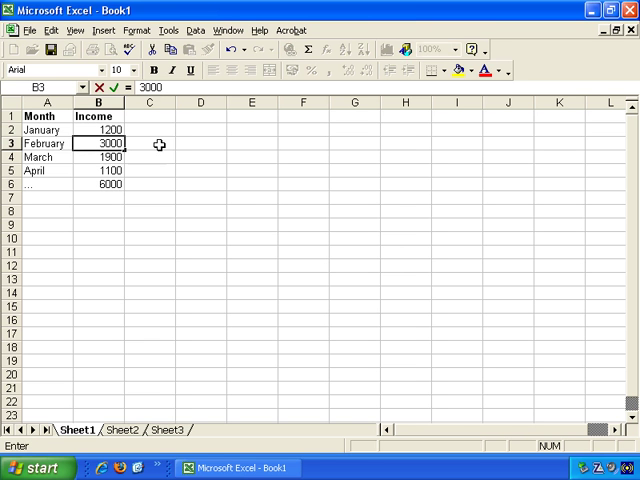
pyautogui.moveTo(114, 192)
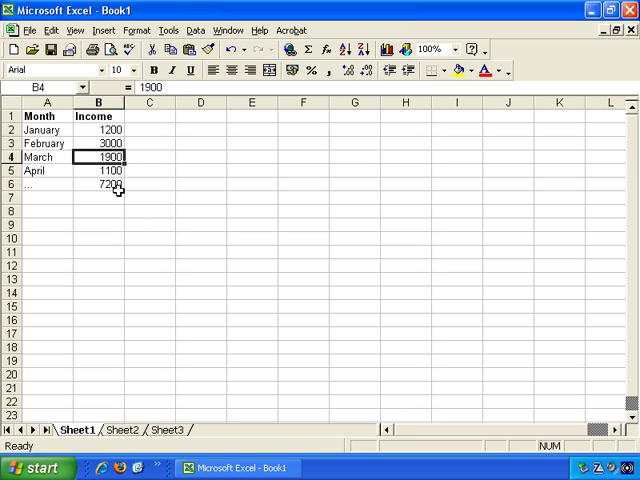
pyautogui.moveTo(508, 226)
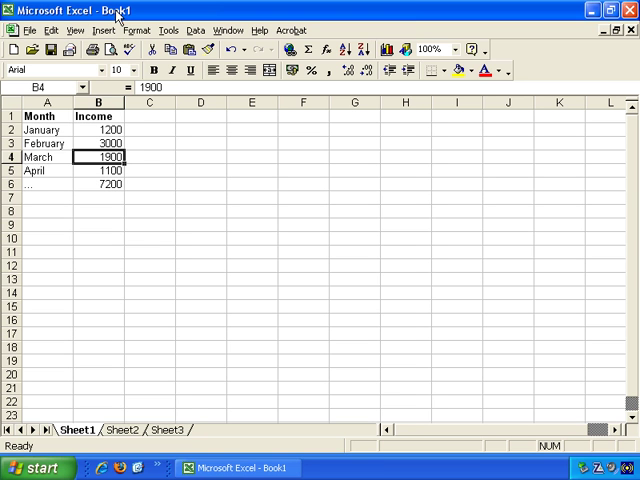
pyautogui.moveTo(172, 344)
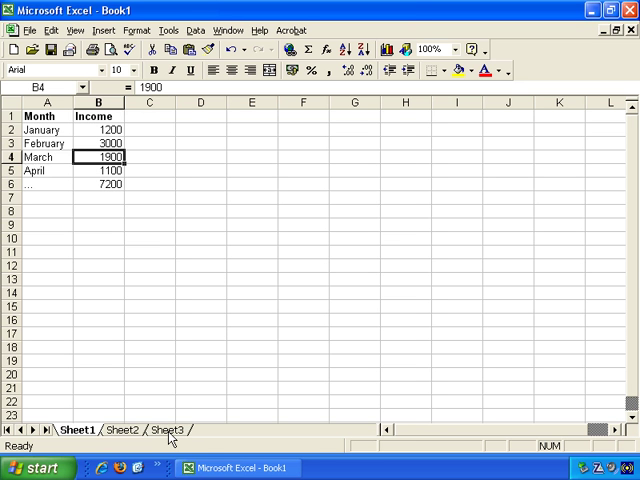
pyautogui.moveTo(48, 124)
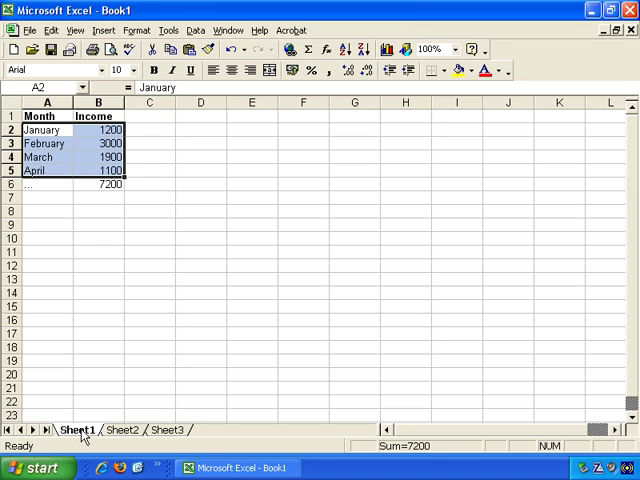
# Rename Sheet1 to 2004 Income and move to the empty Sheet2
pyautogui.rightClick(76, 432)
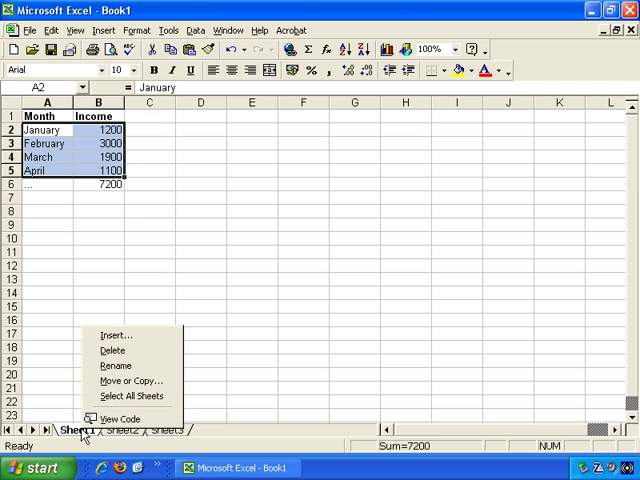
pyautogui.click(180, 330)
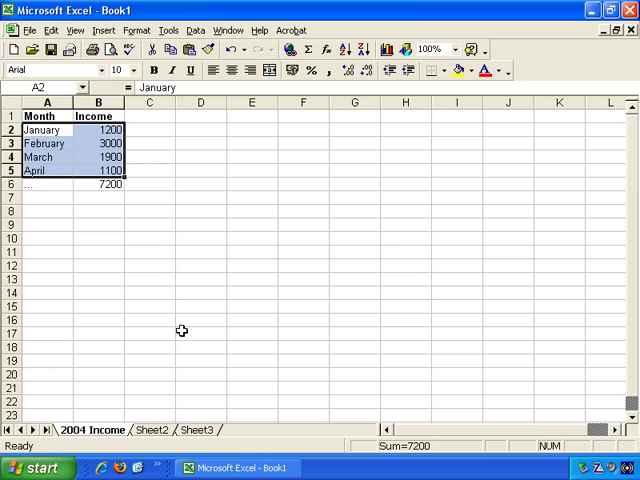
pyautogui.click(152, 428)
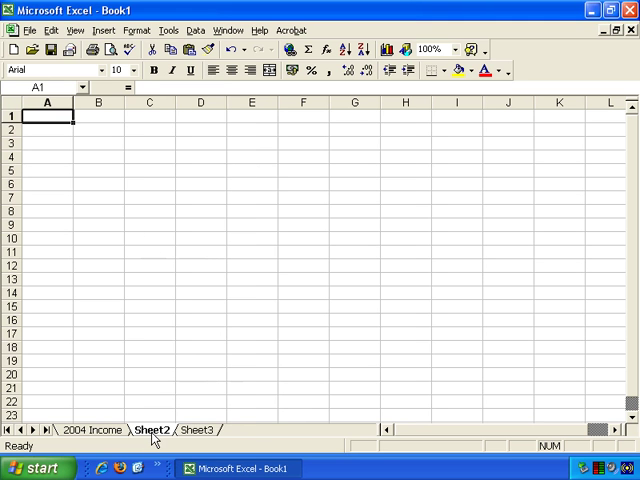
# Rename Sheet2 to 2005 Income and Sheet3 to 2006 Income
pyautogui.rightClick(158, 428)
pyautogui.write('2005 Incom')
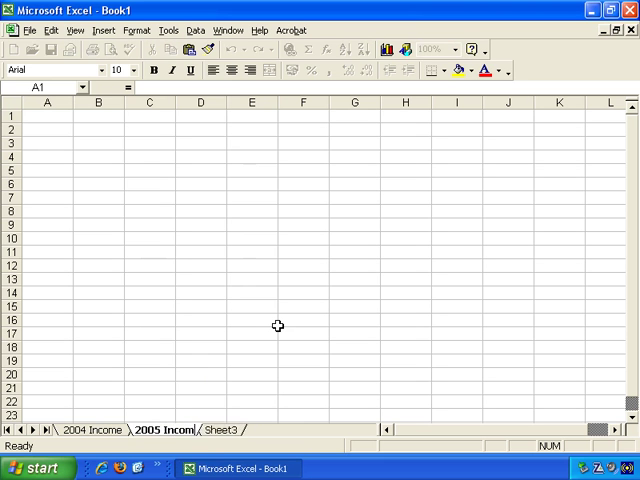
pyautogui.click(164, 428)
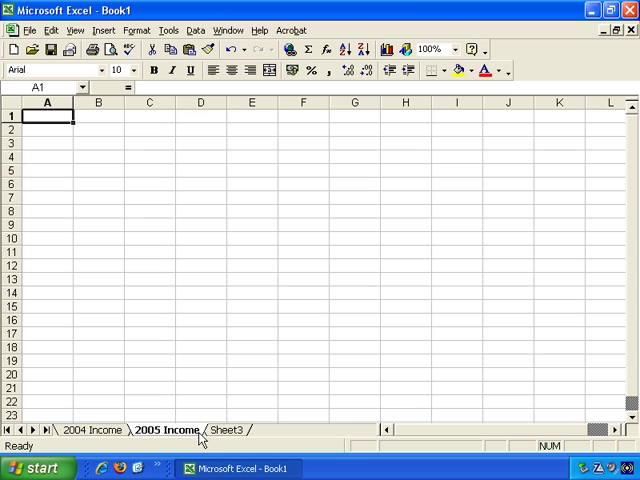
pyautogui.click(228, 430)
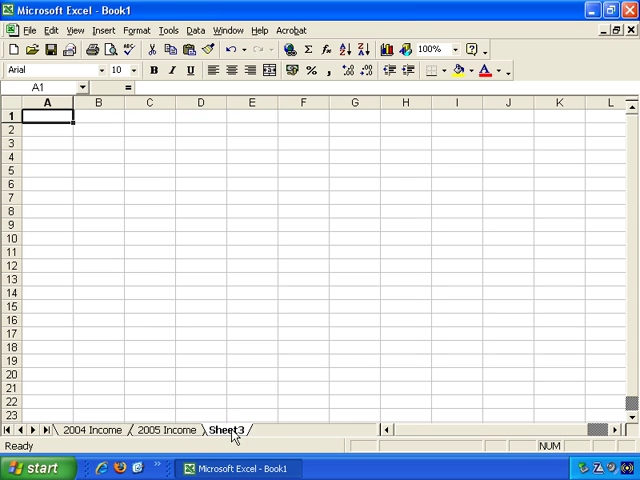
pyautogui.moveTo(230, 412)
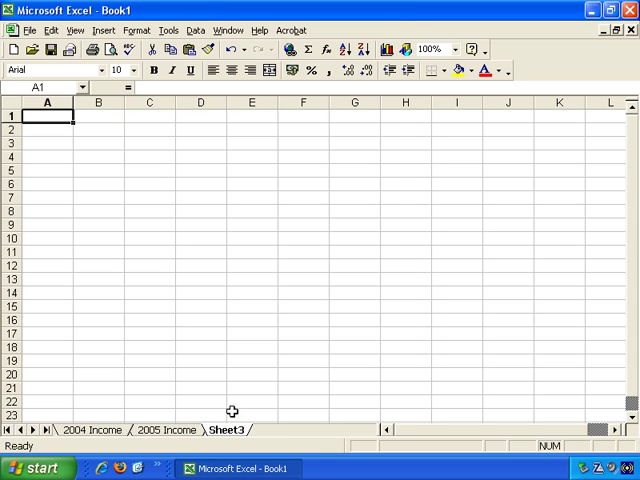
pyautogui.rightClick(224, 430)
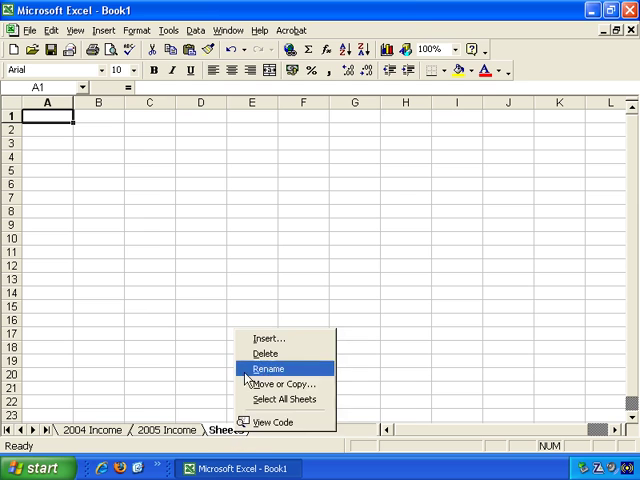
pyautogui.click(264, 368)
pyautogui.write('2006 Income')
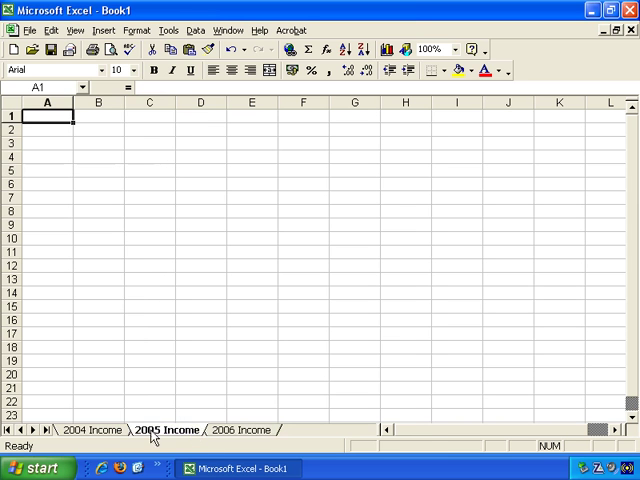
# Return to the 2004 Income sheet and clear the selection to show the table with its 7200 total
pyautogui.click(92, 428)
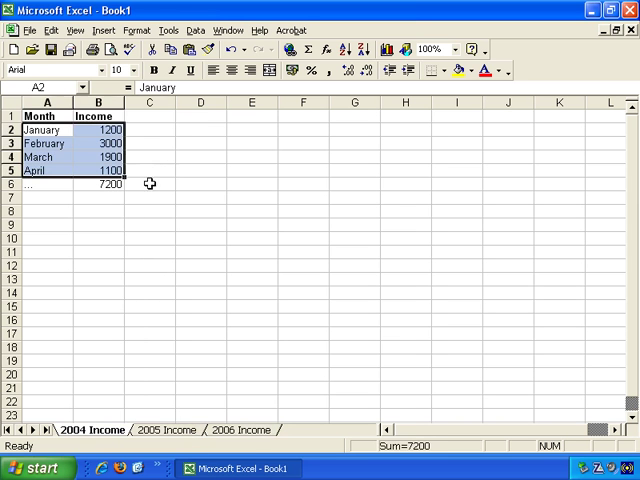
pyautogui.click(148, 184)
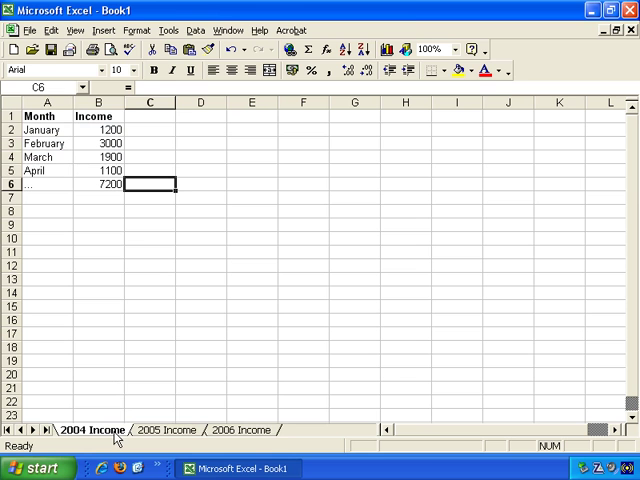
pyautogui.moveTo(114, 266)
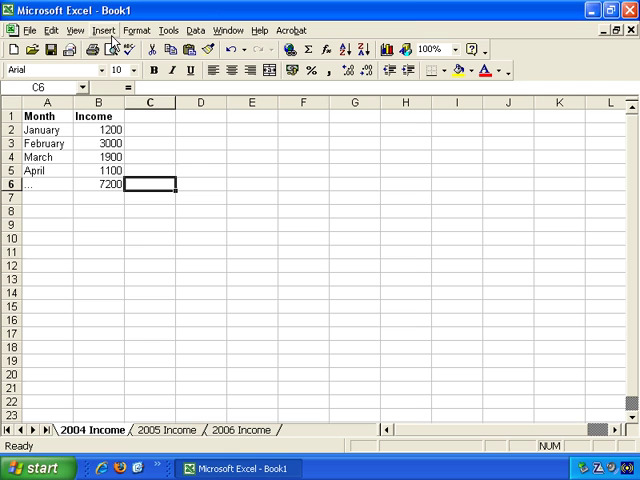
pyautogui.moveTo(164, 236)
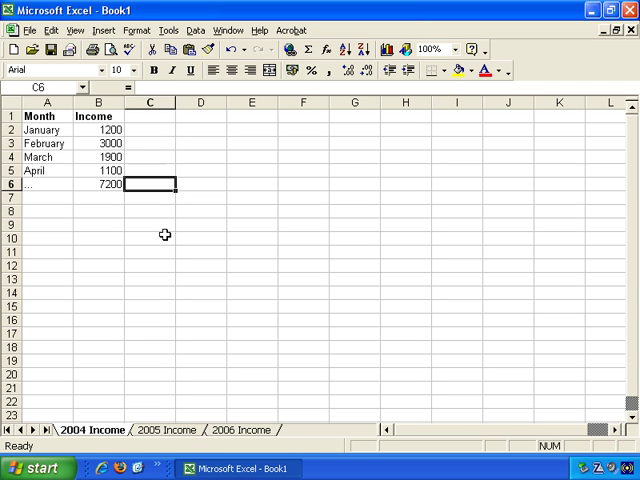
pyautogui.moveTo(164, 228)
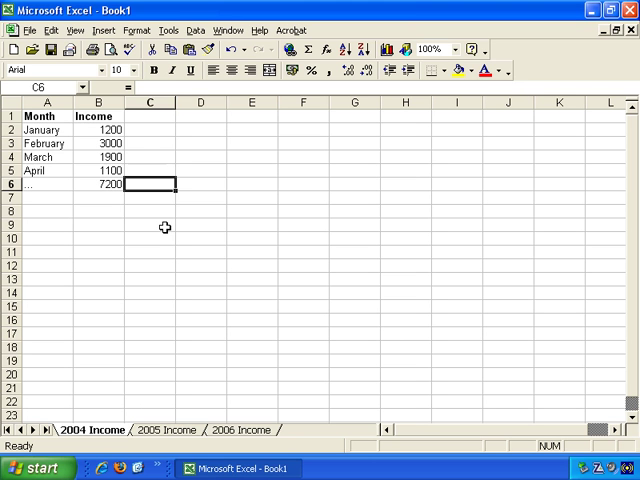
pyautogui.click(96, 196)
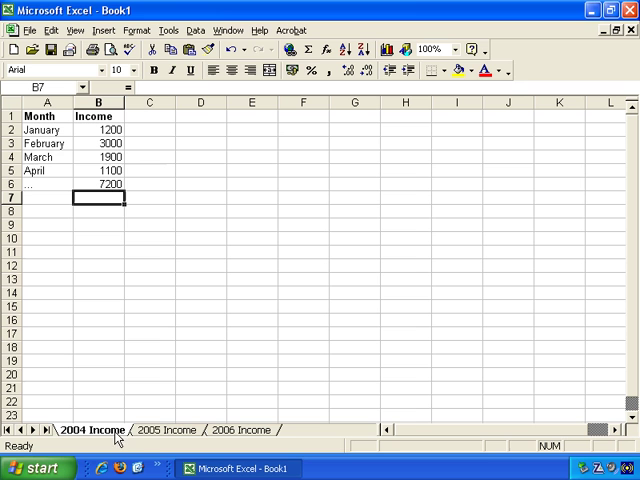
pyautogui.moveTo(172, 436)
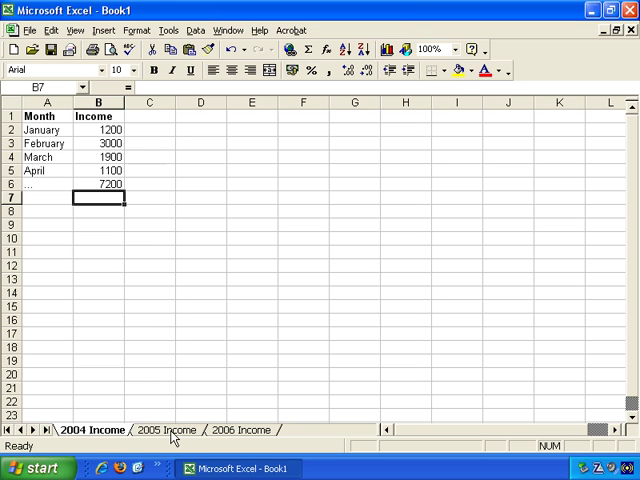